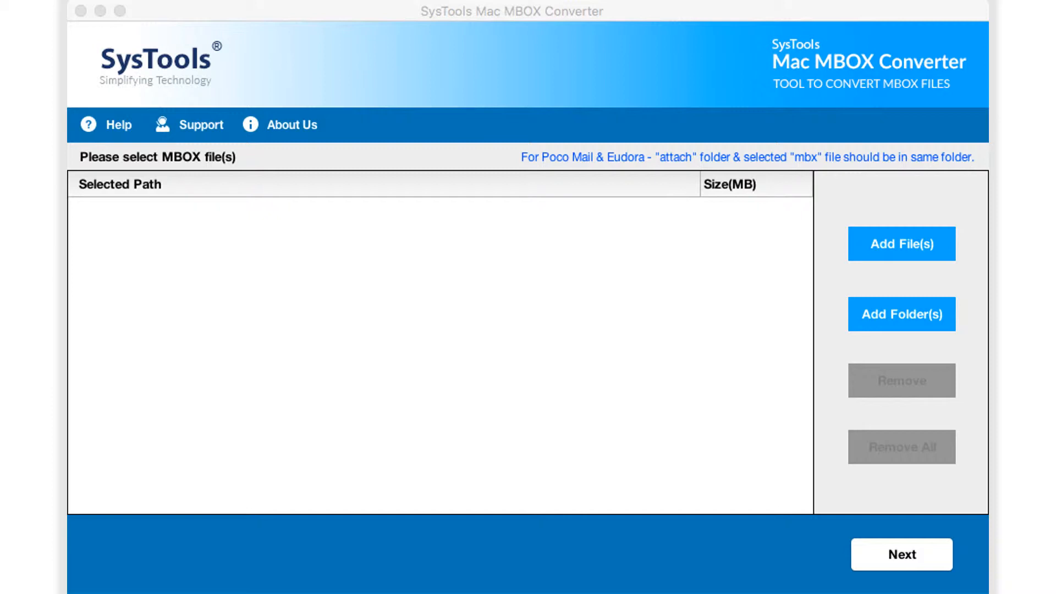
Step: Add all seven .mbox files from the SysTools Mac PST Converter folder to the list
click(901, 243)
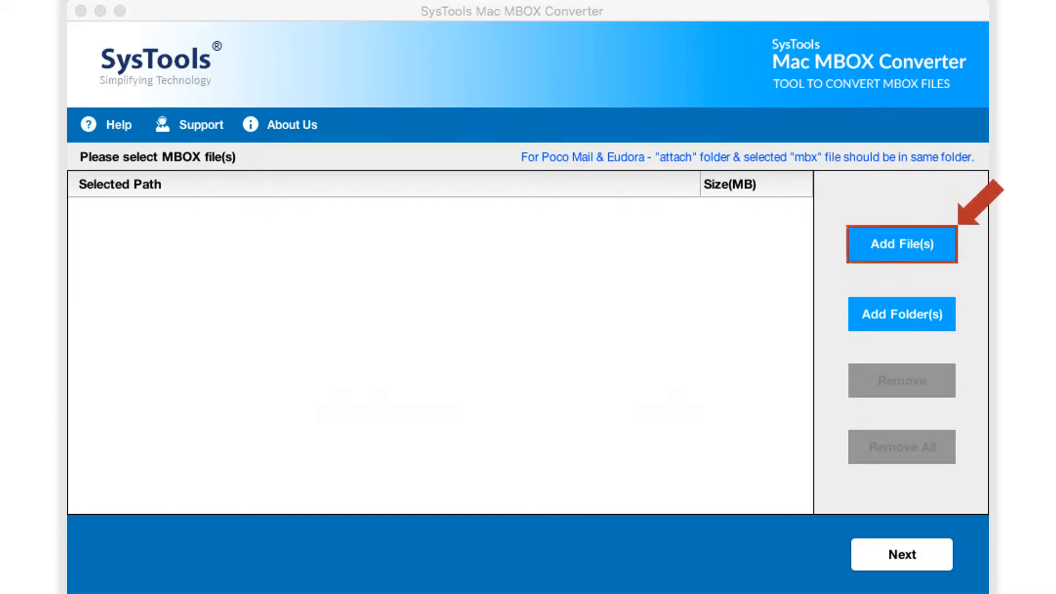
click(901, 243)
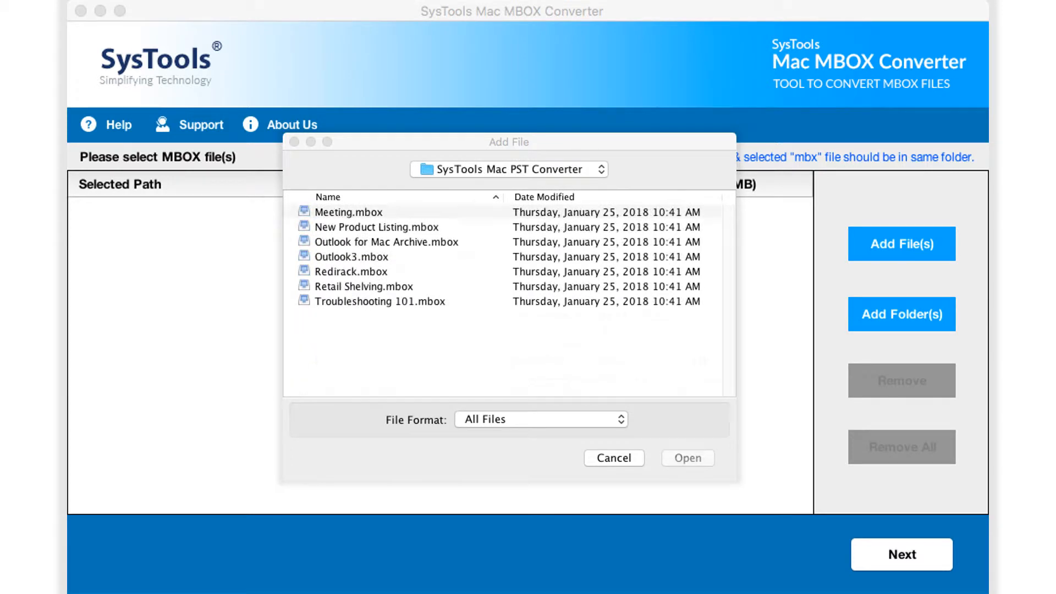
click(386, 241)
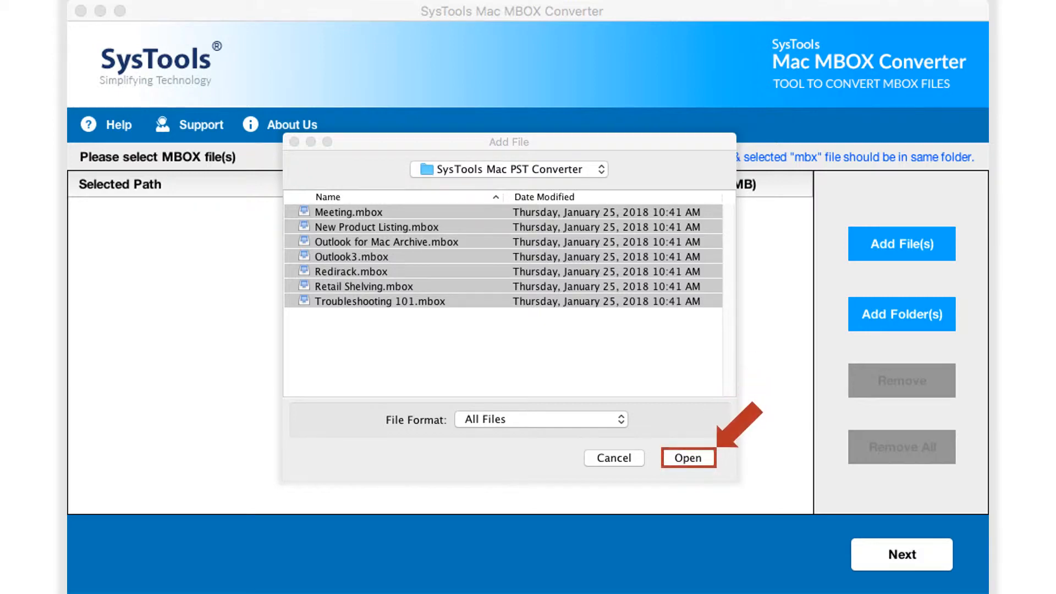
click(687, 457)
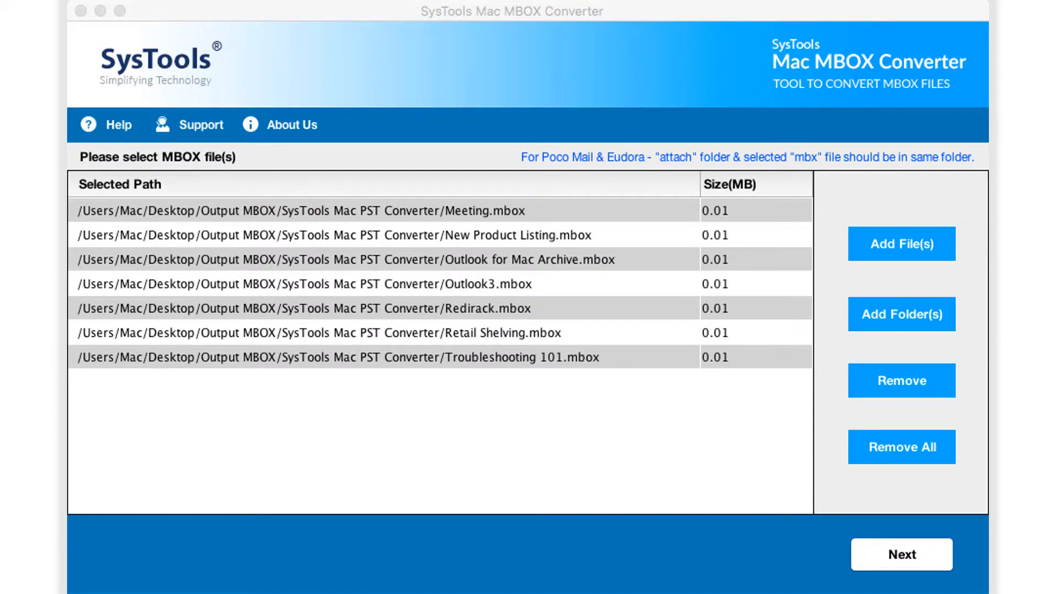
Step: Remove the last files, then clear the whole list with Remove All
click(901, 379)
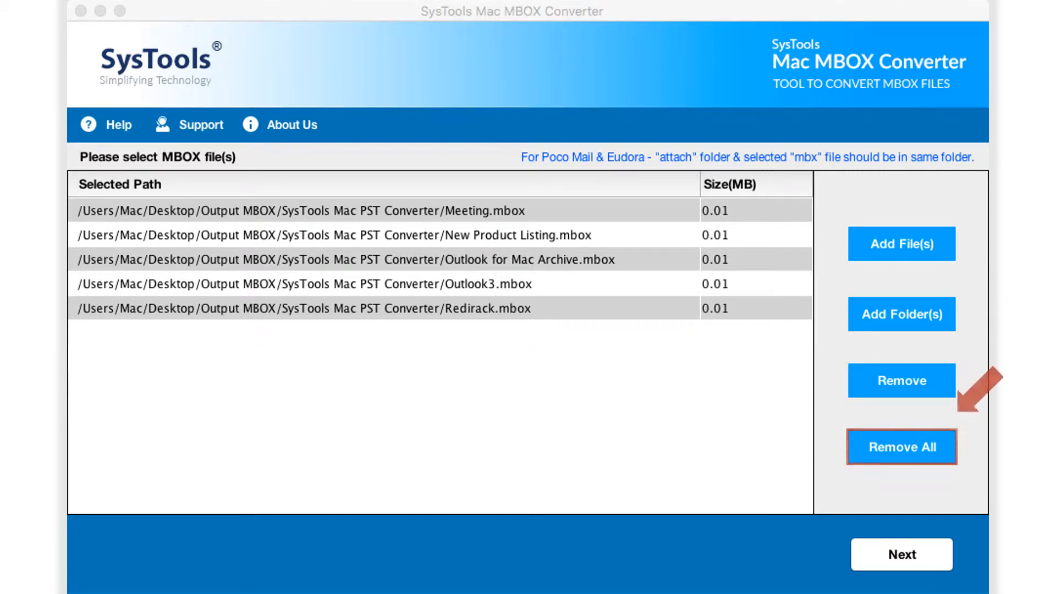
click(901, 446)
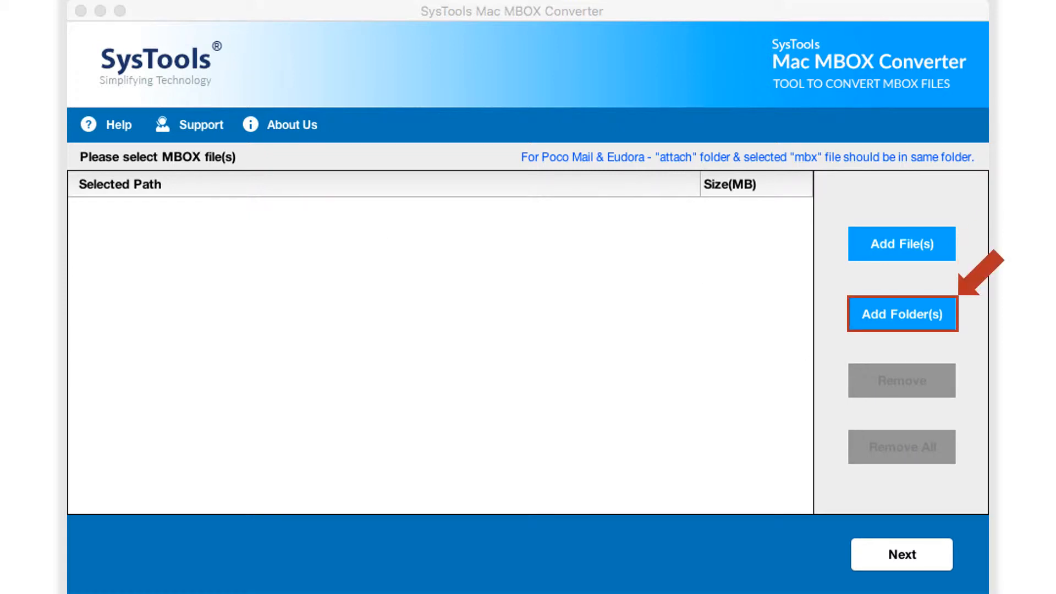
Step: Add the eleven mailboxes from the Desktop Mac Mbox folder and continue with Next
click(901, 314)
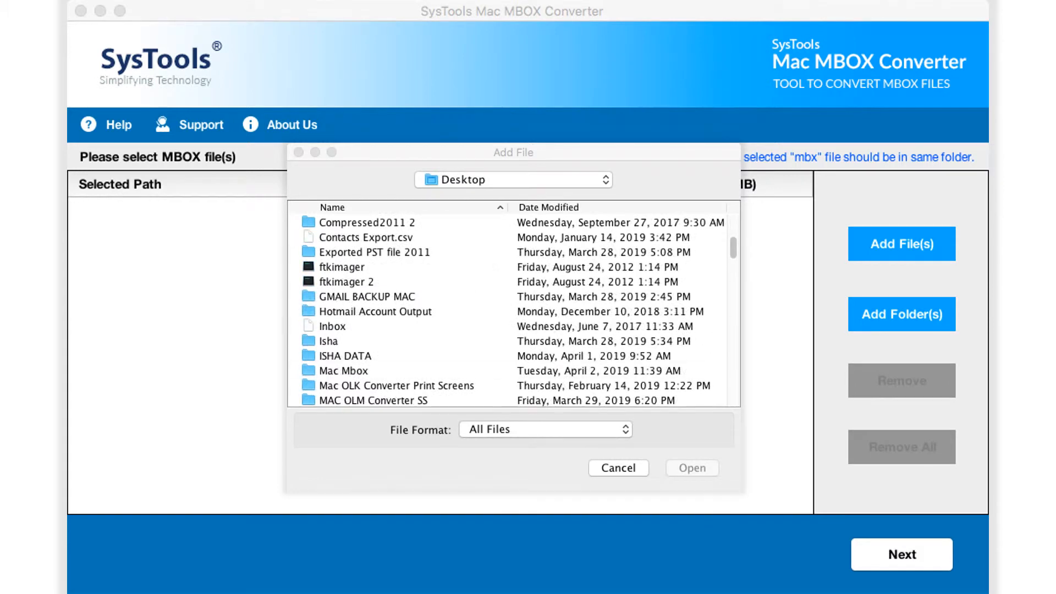
click(343, 370)
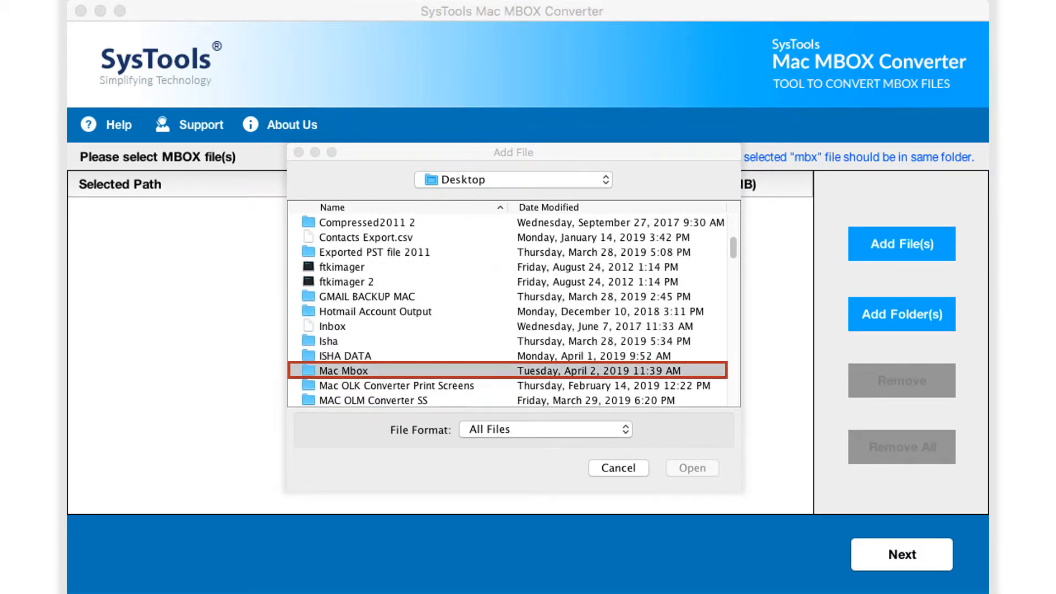
double_click(350, 370)
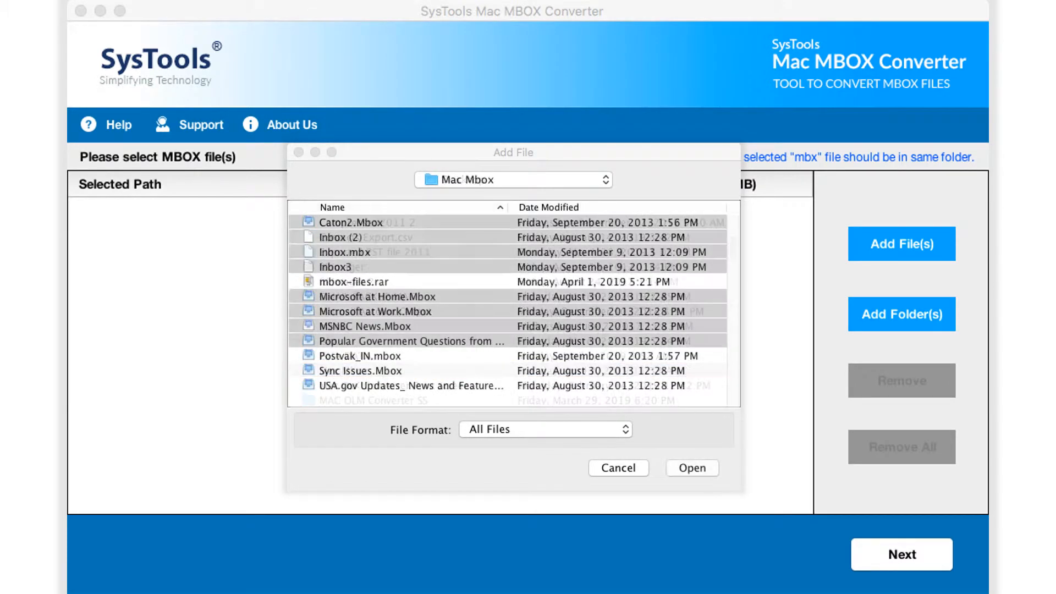
click(692, 468)
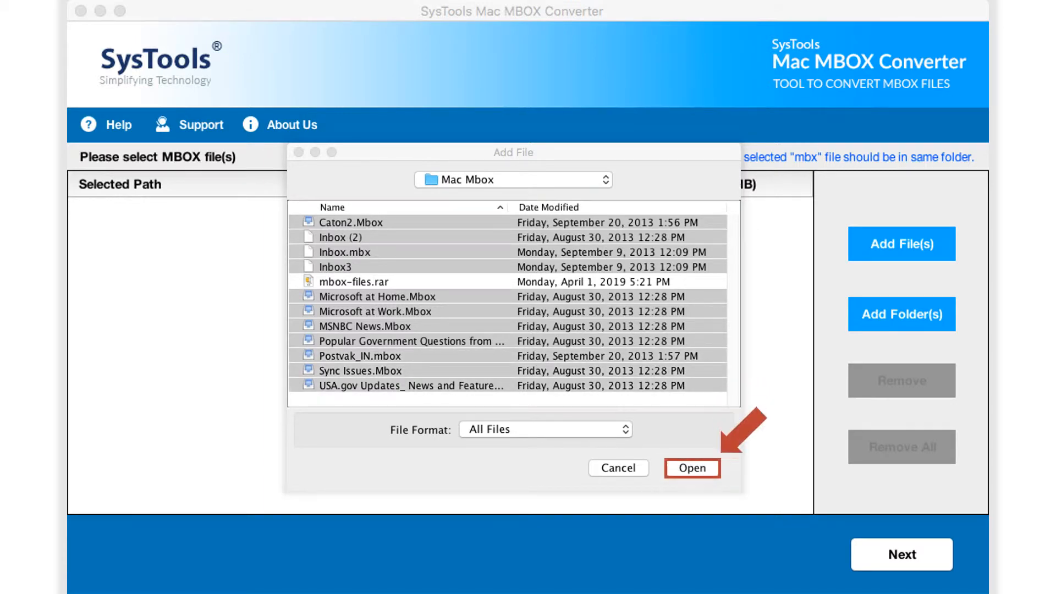
click(692, 467)
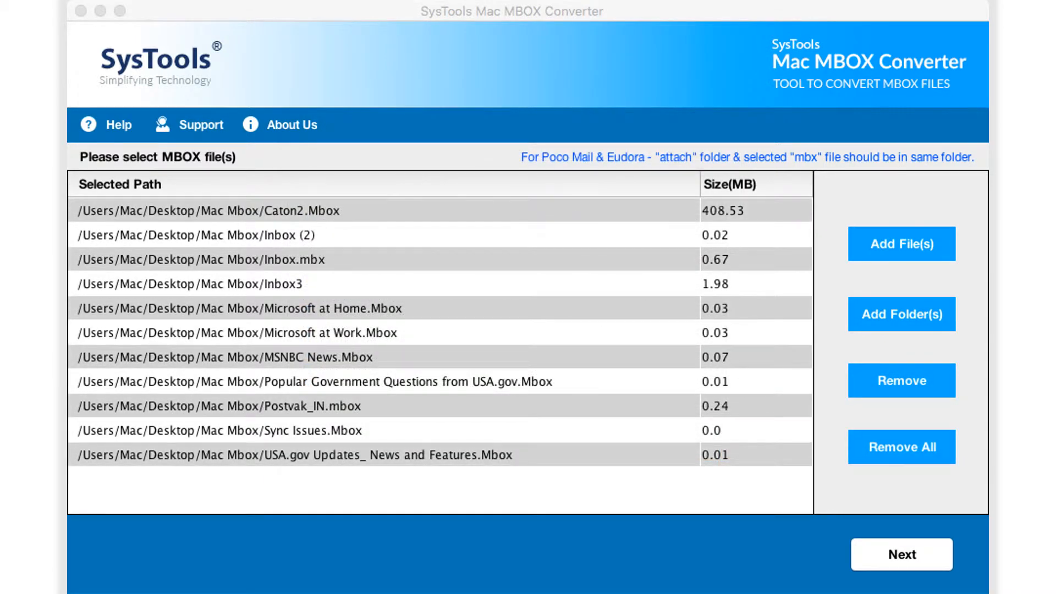
click(901, 554)
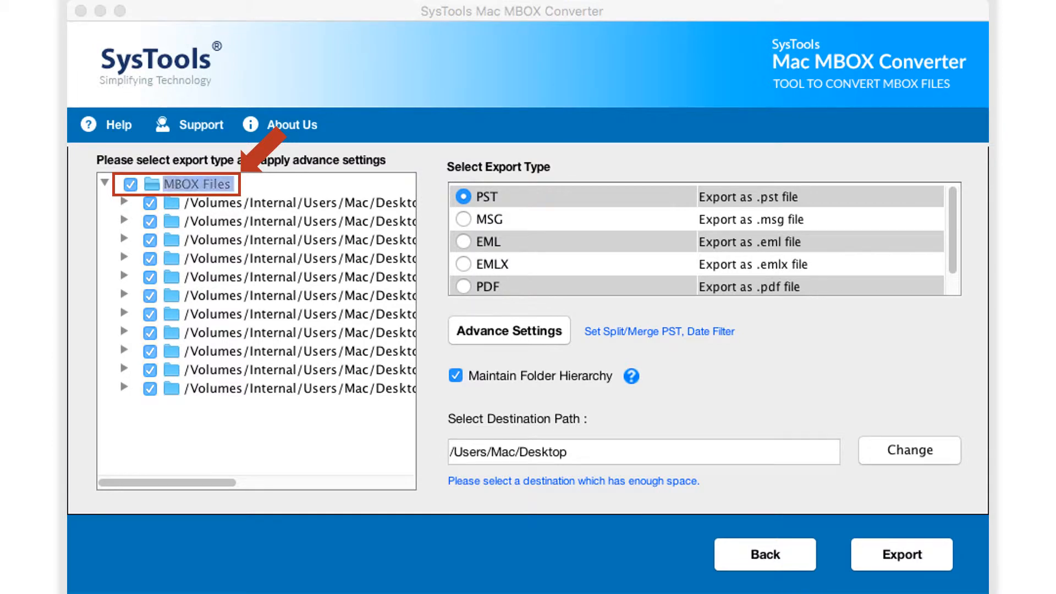
Step: Keep all mailboxes checked, choose PDF as export type and go to Advance Settings
click(150, 184)
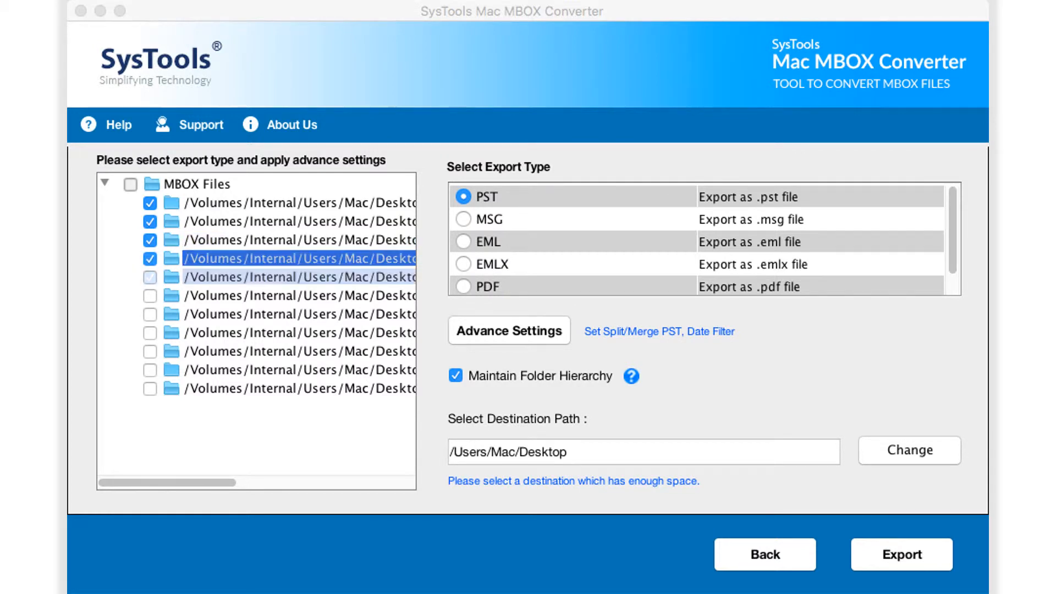
click(131, 184)
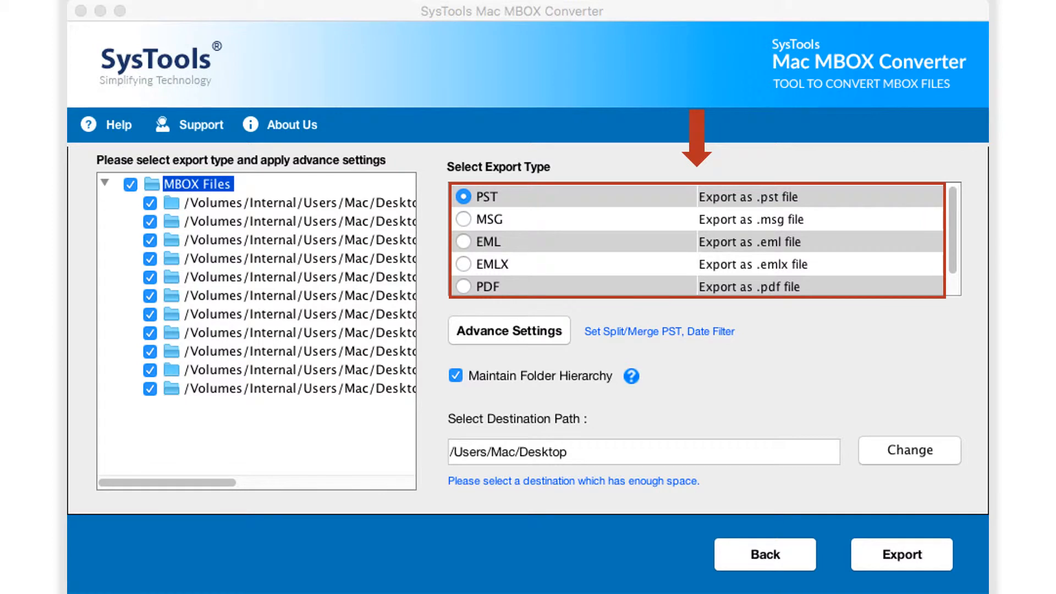
click(463, 219)
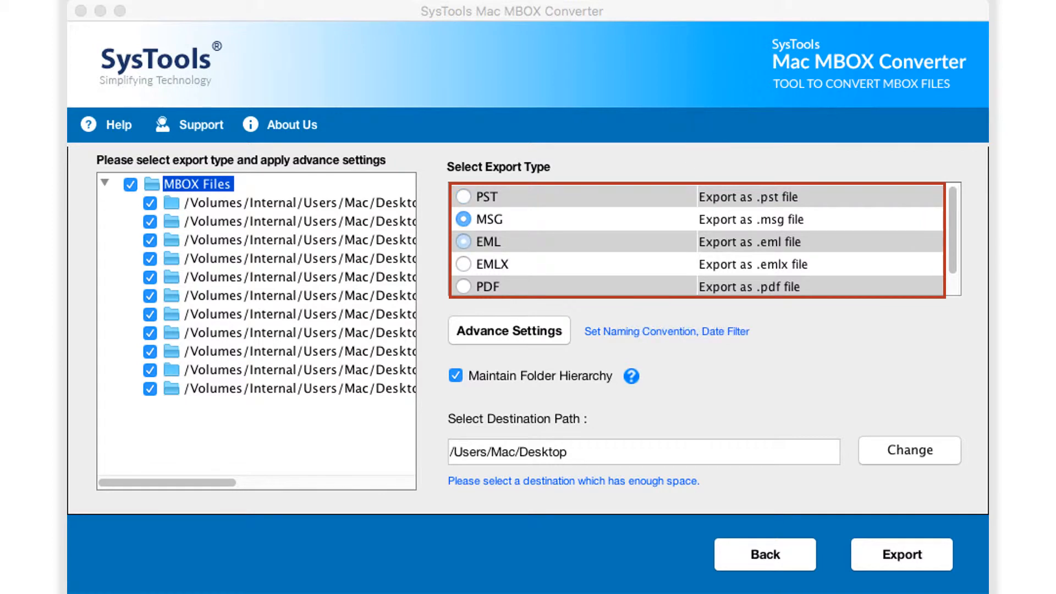
click(464, 263)
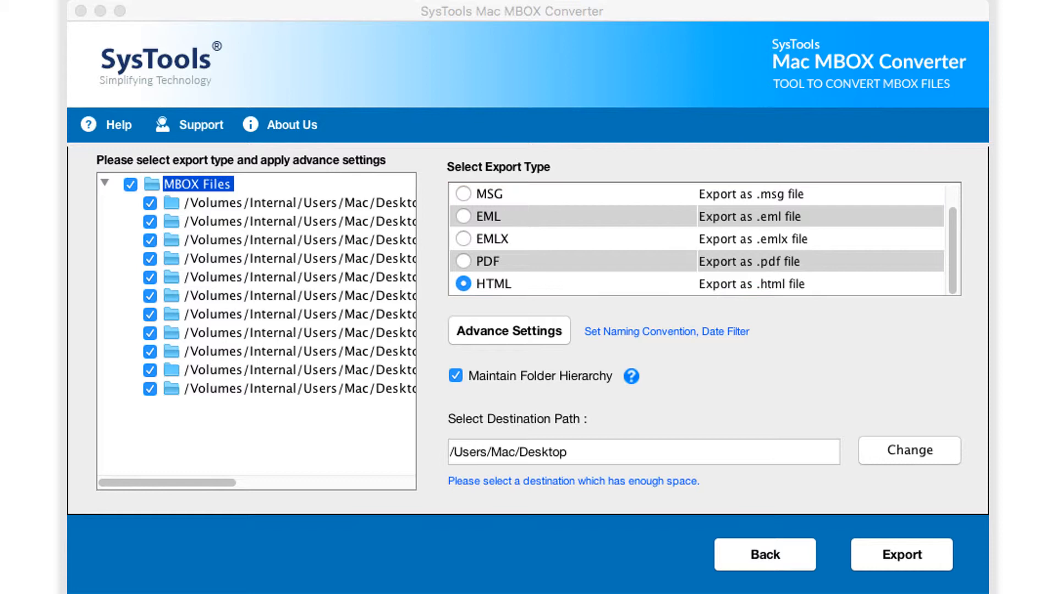
click(463, 261)
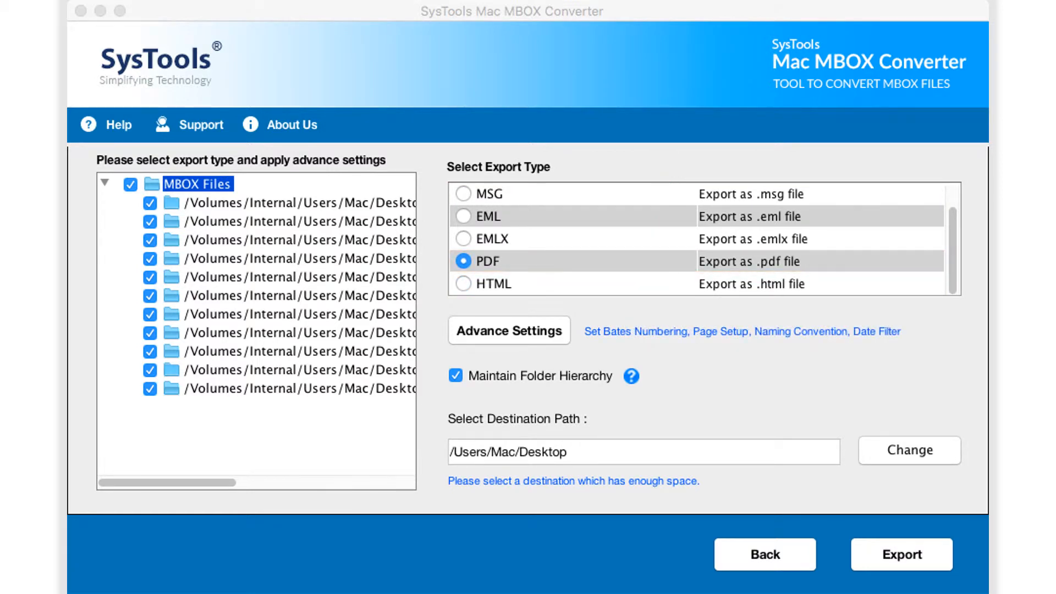
click(508, 330)
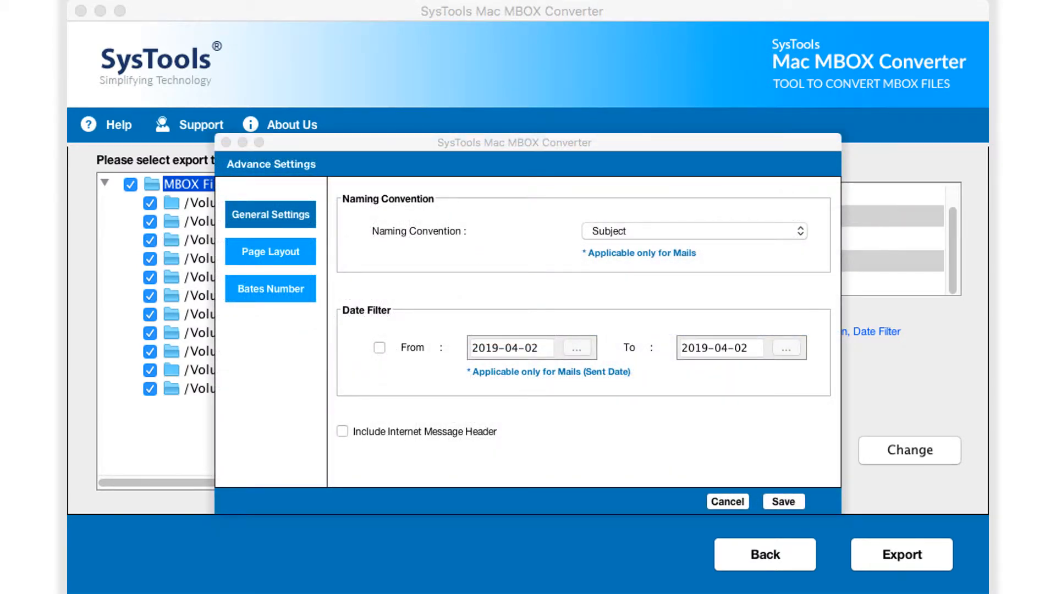
Step: Name files by Subject+Date, set the date filter start and include internet message headers
click(694, 231)
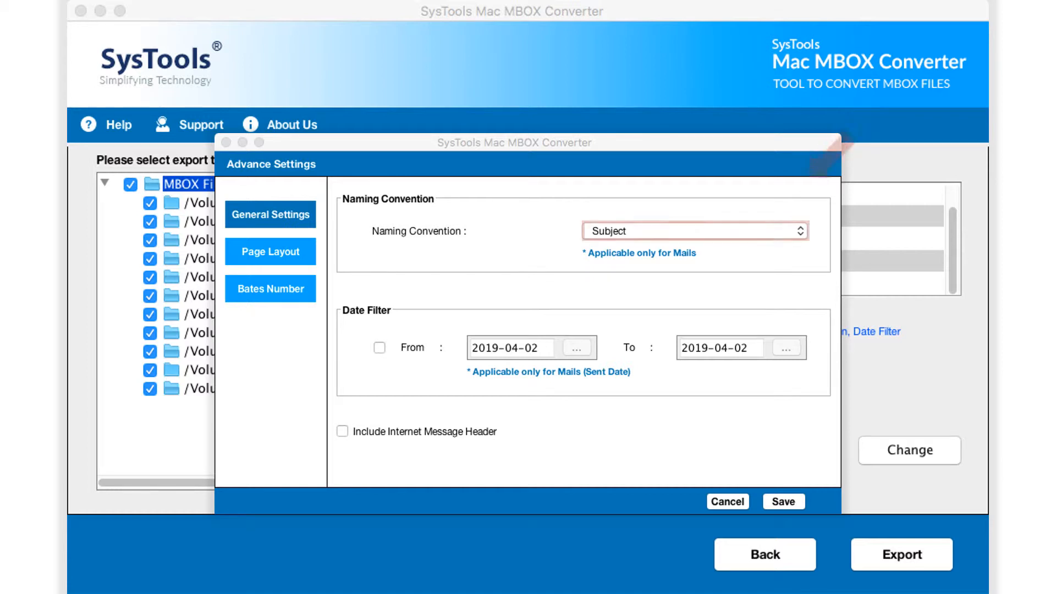
click(695, 231)
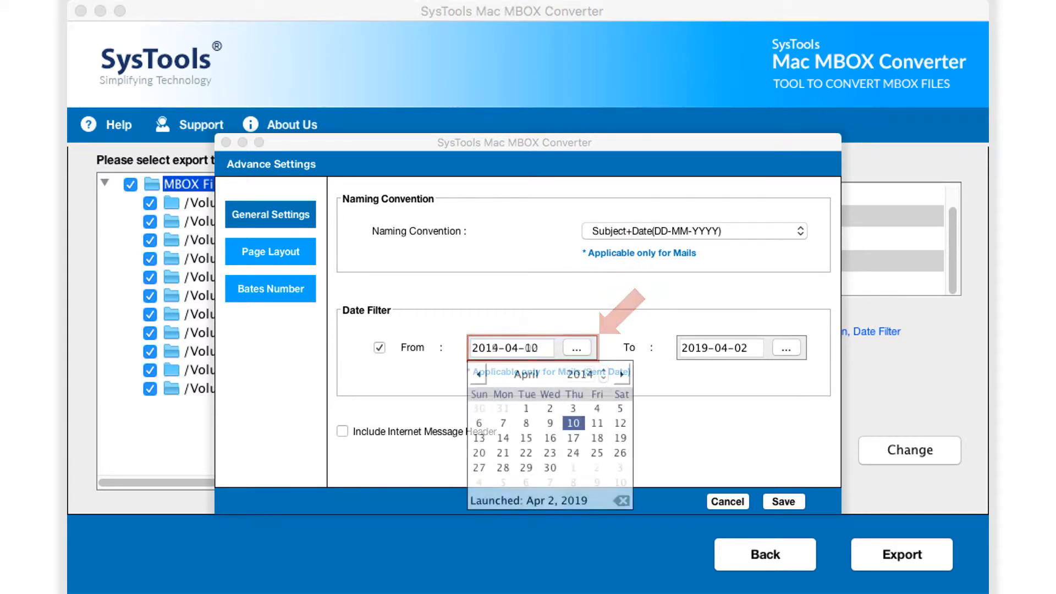
click(572, 422)
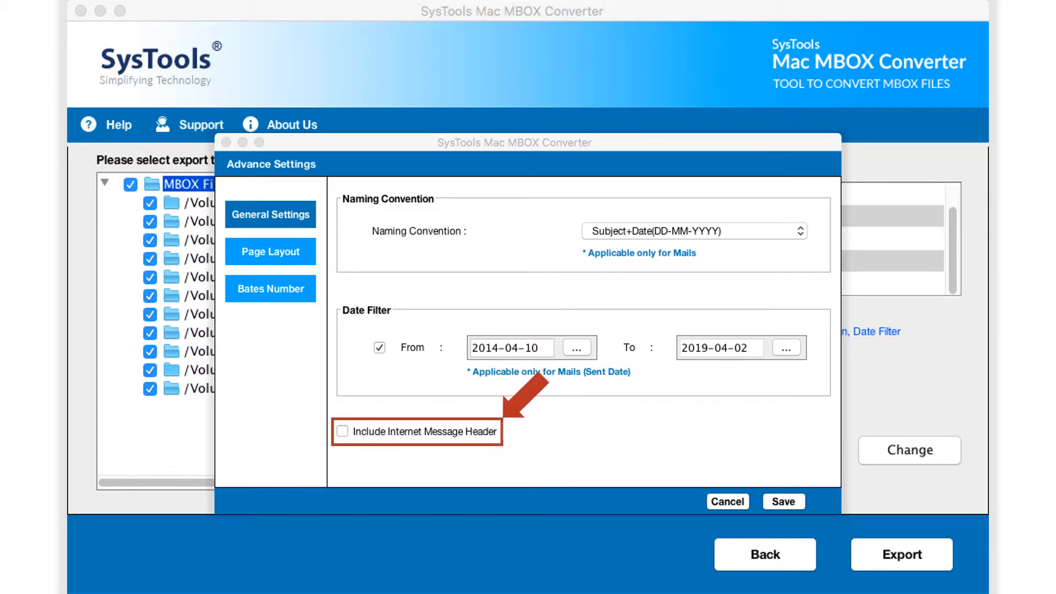
click(342, 431)
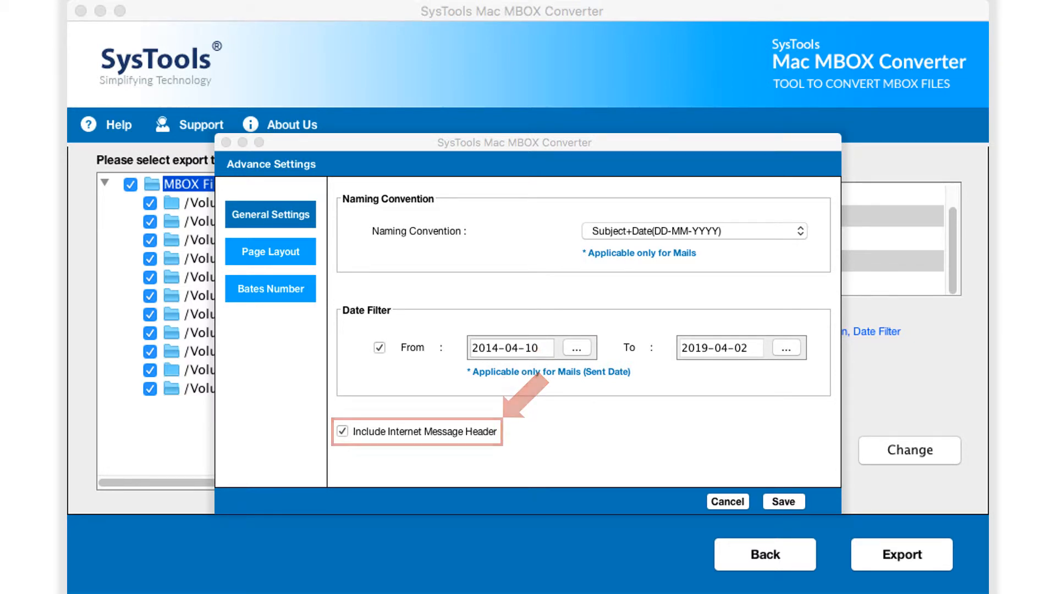
click(269, 251)
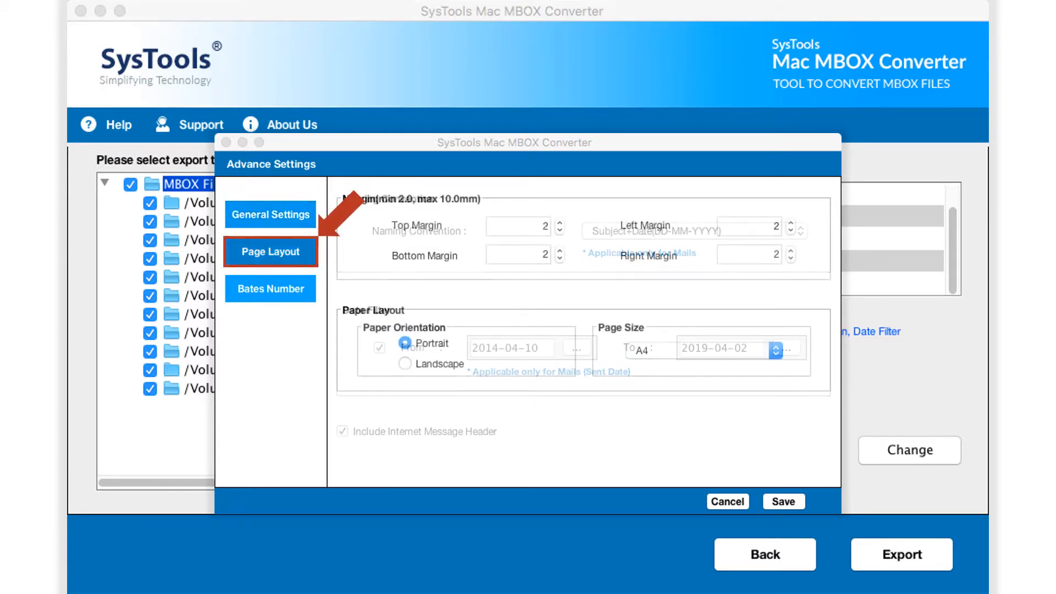
Step: Review Page Layout, keeping Portrait orientation, A4 size and 2 mm margins
click(271, 251)
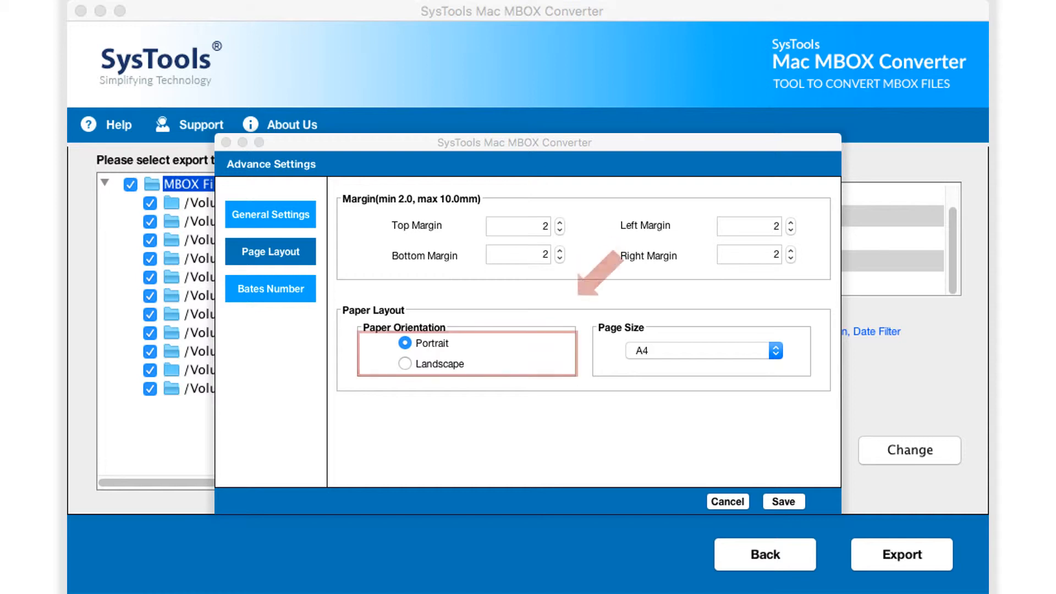
click(405, 364)
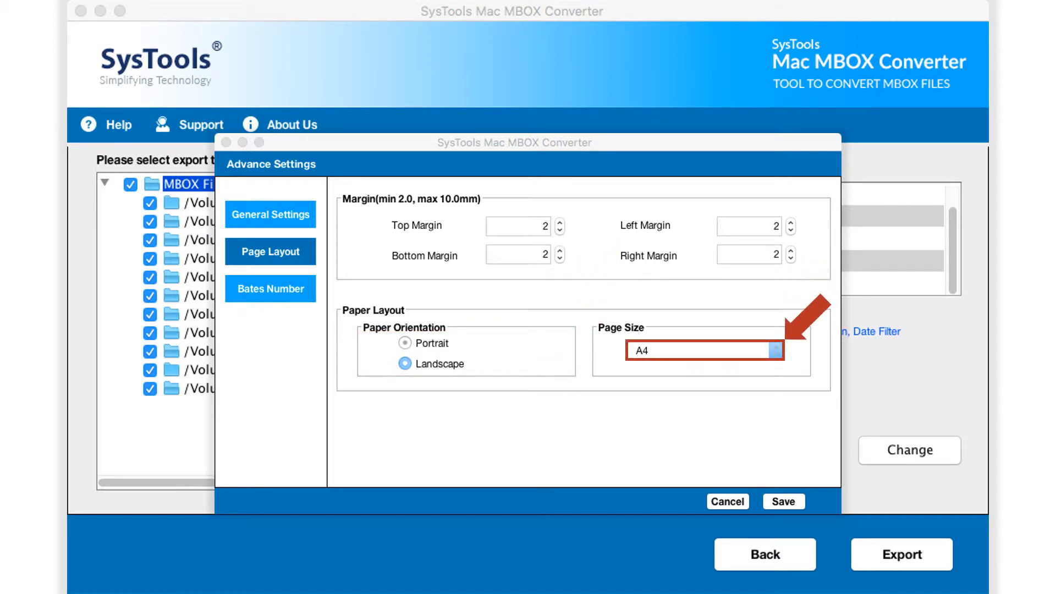
click(405, 344)
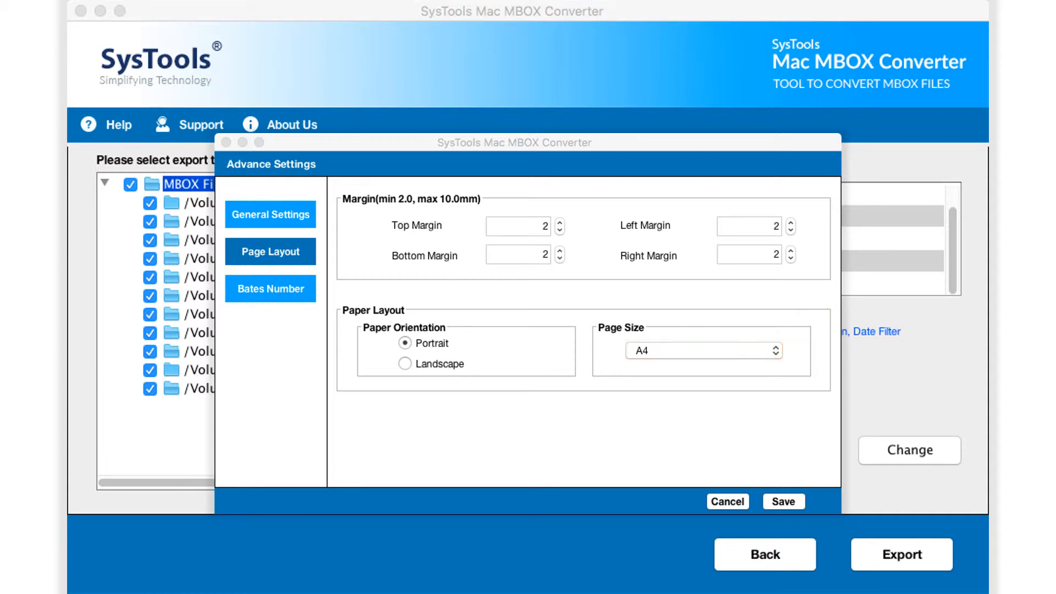
click(269, 288)
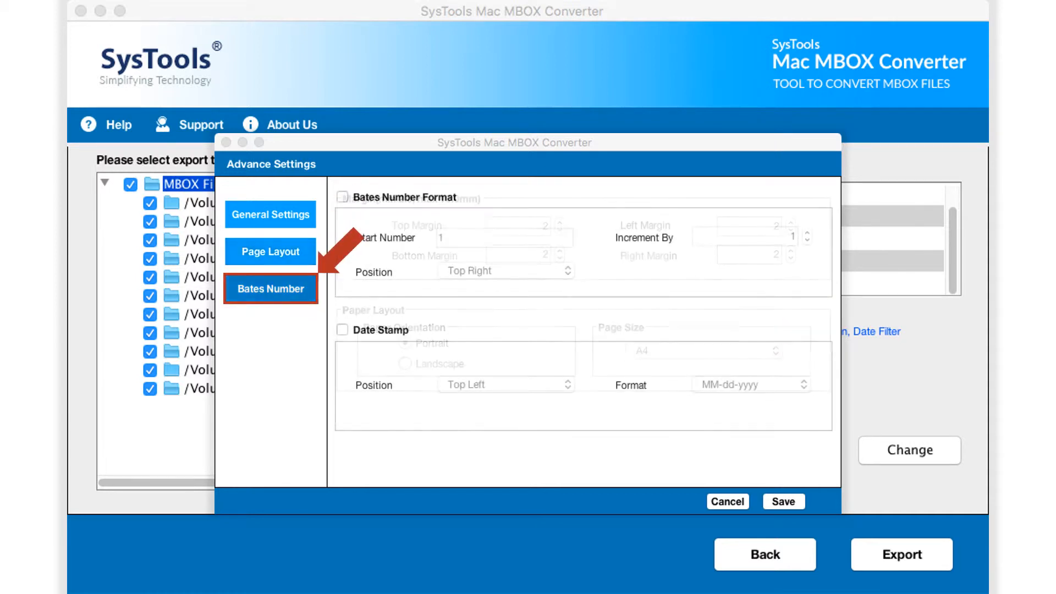
Step: Enable Bates numbers at Bottom Left and a Bottom Middle dd-MM-yyyy date stamp, then save
click(270, 288)
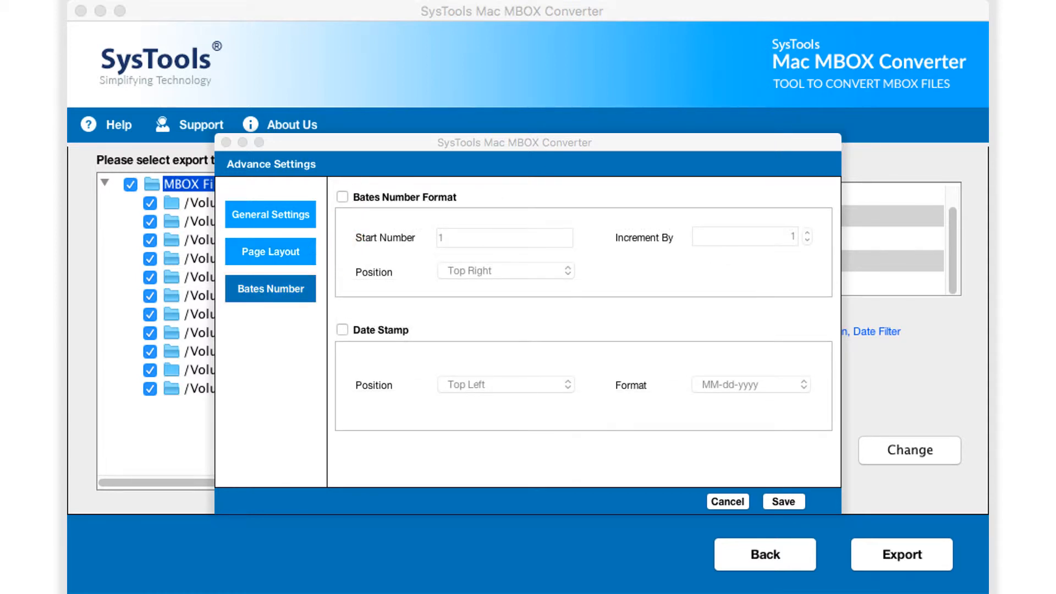
click(344, 197)
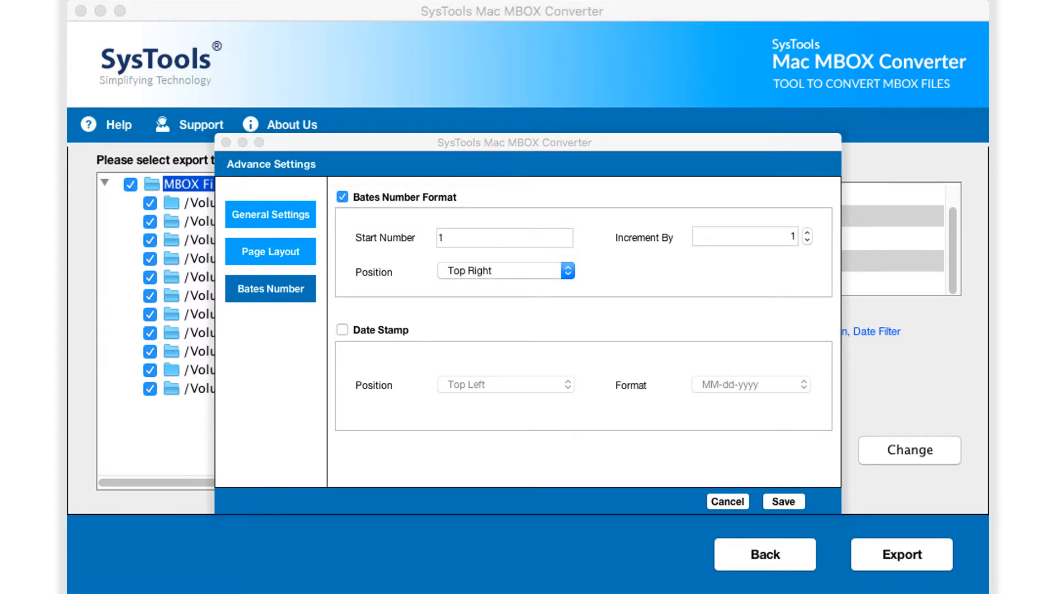
click(342, 330)
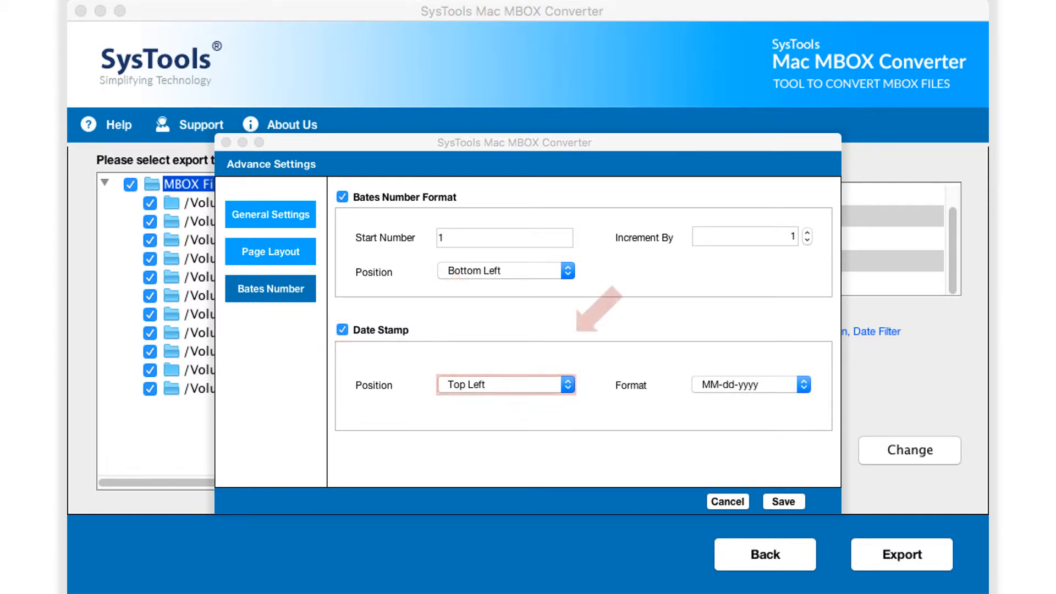
click(506, 385)
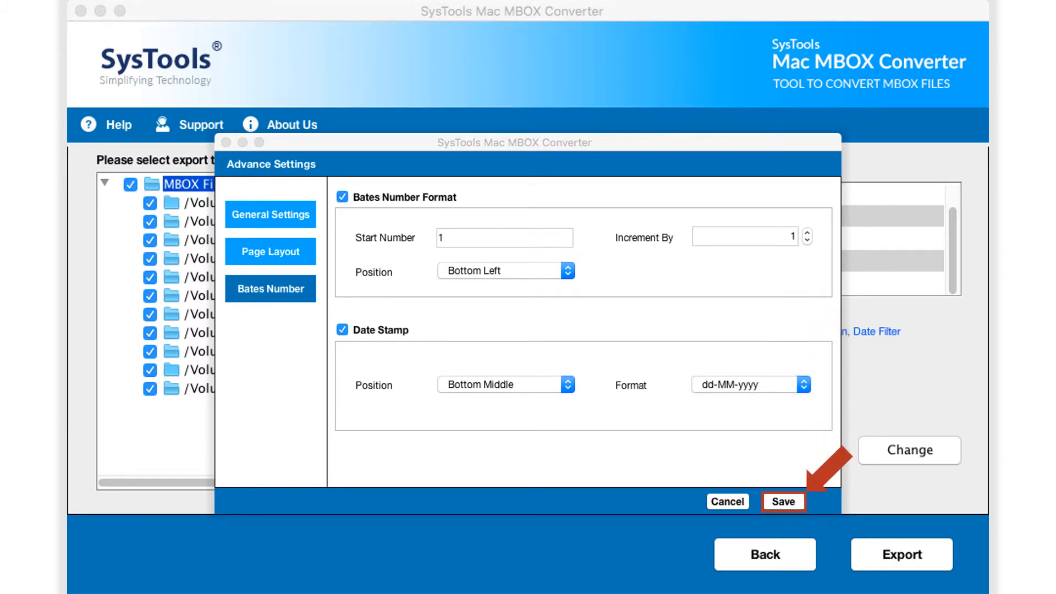
click(782, 502)
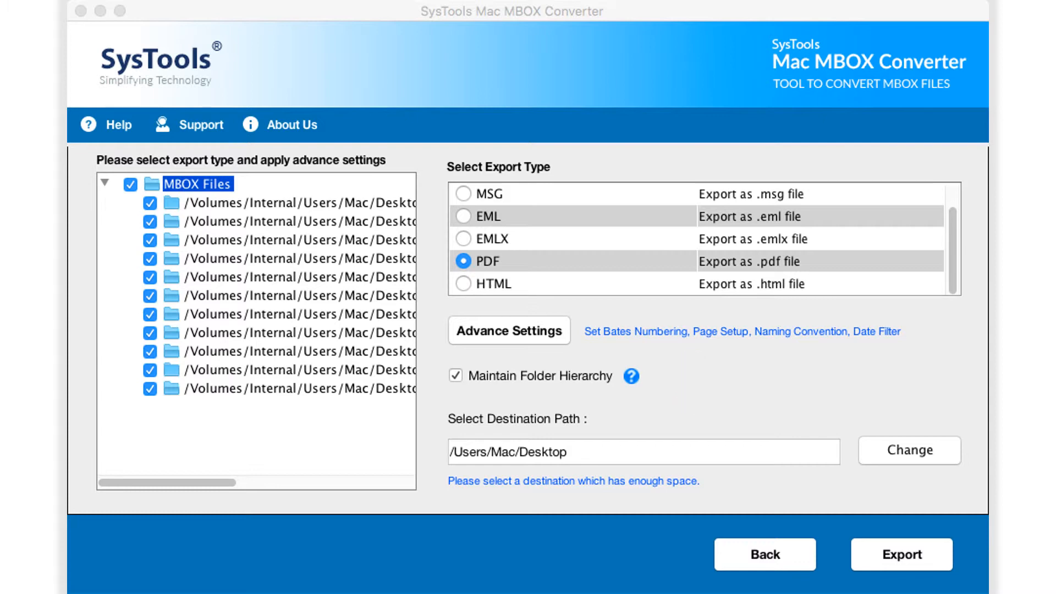
Step: Create a new OUTPUT FILES folder inside Mac Mbox as the destination path
click(908, 450)
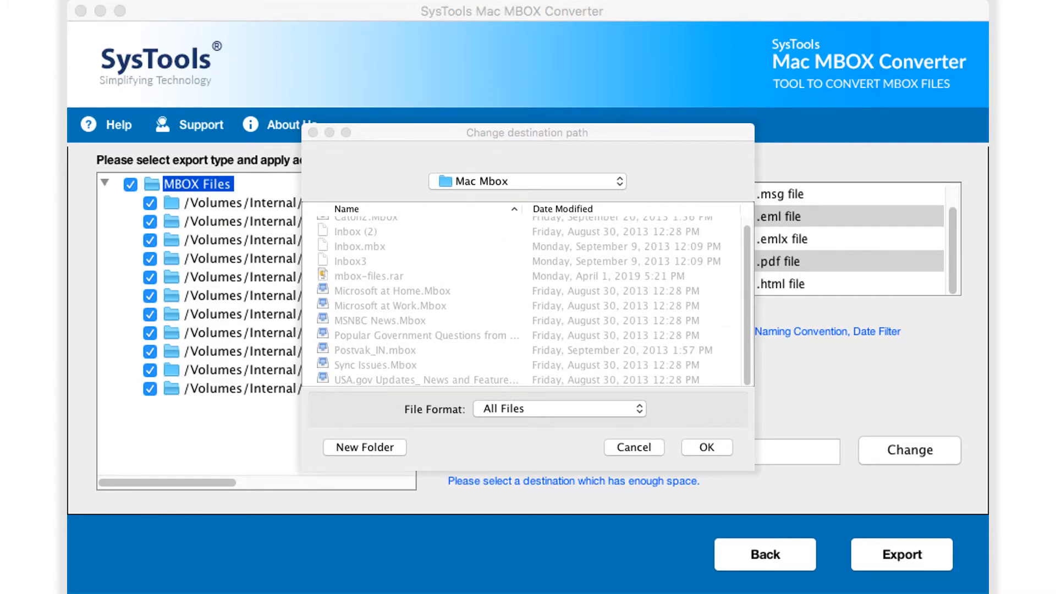
click(364, 447)
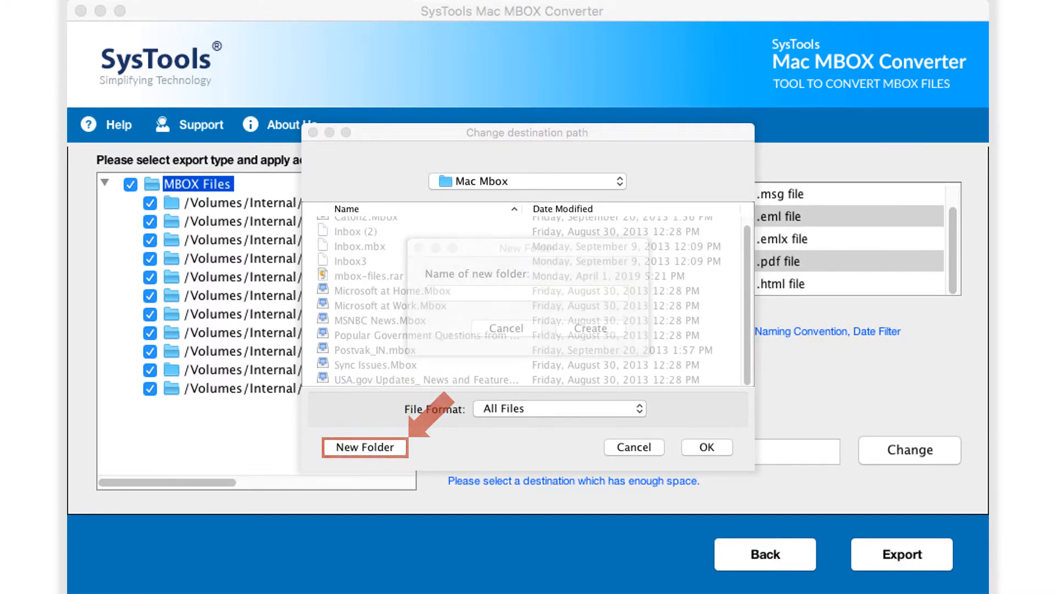
text(OUTPUT FILES)
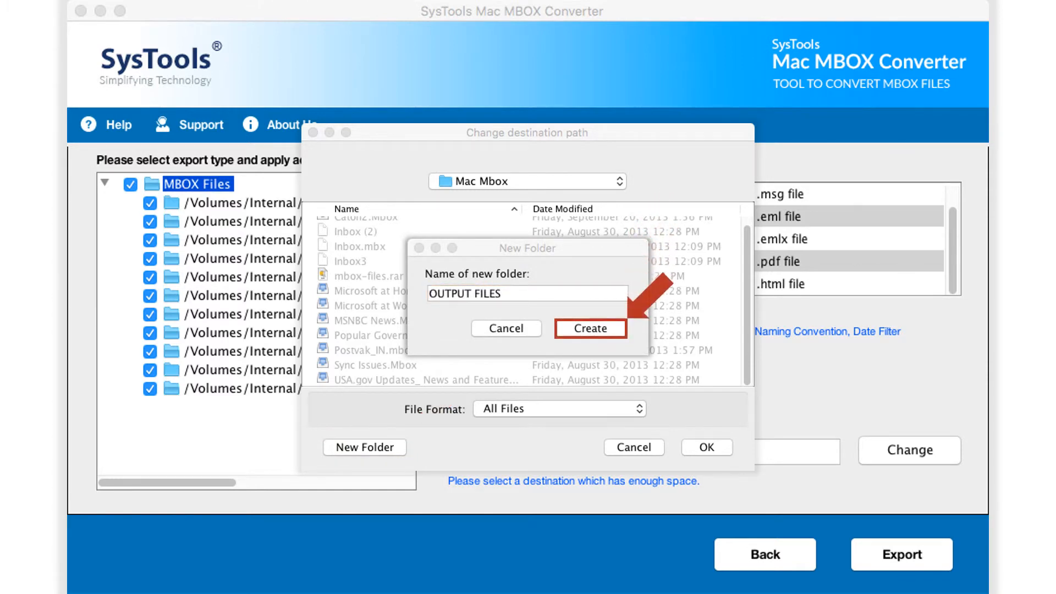
click(589, 328)
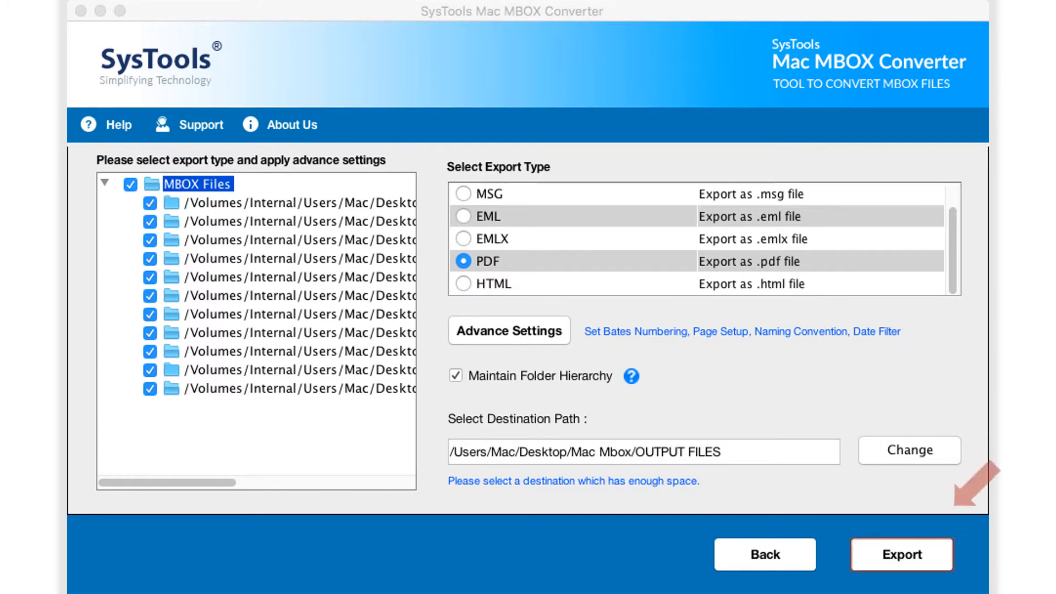
Step: Export all mailboxes to PDF and acknowledge the completion message
click(901, 554)
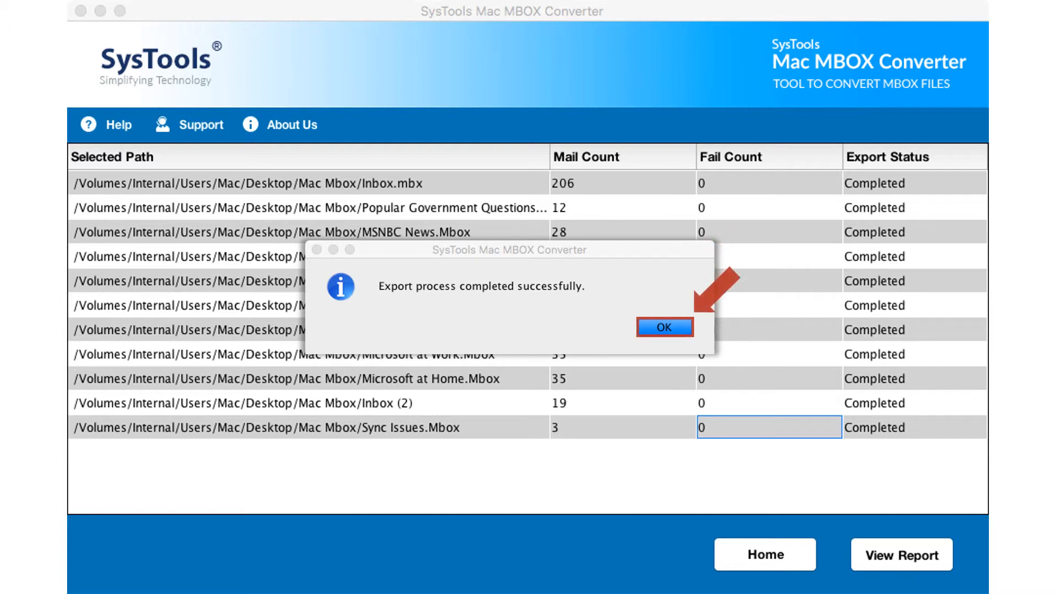
click(663, 326)
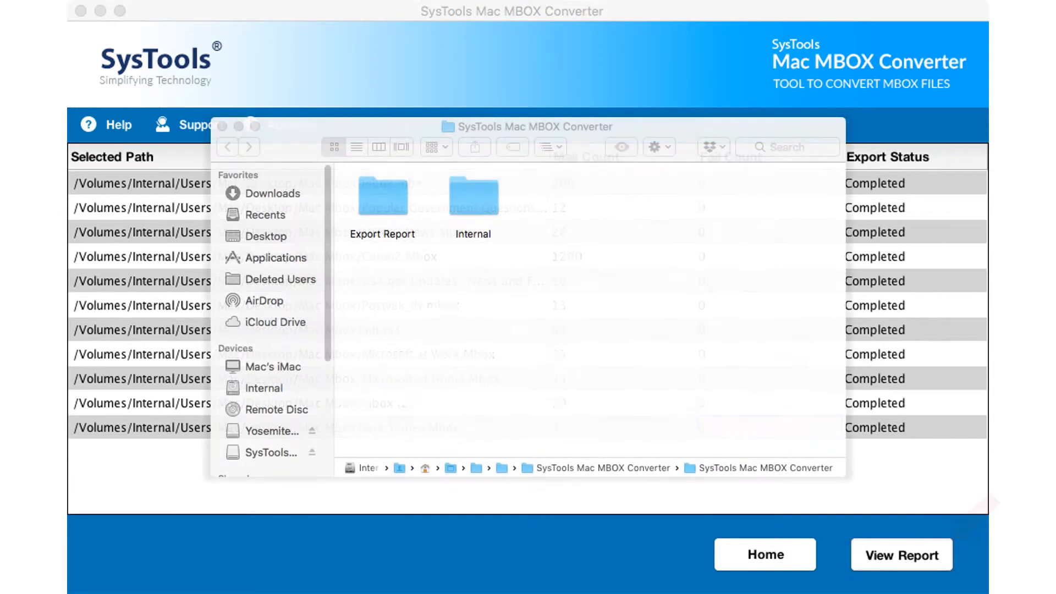
Step: View the Export Report CSVs, then open the Caton2 folder of exported PDFs
double_click(381, 196)
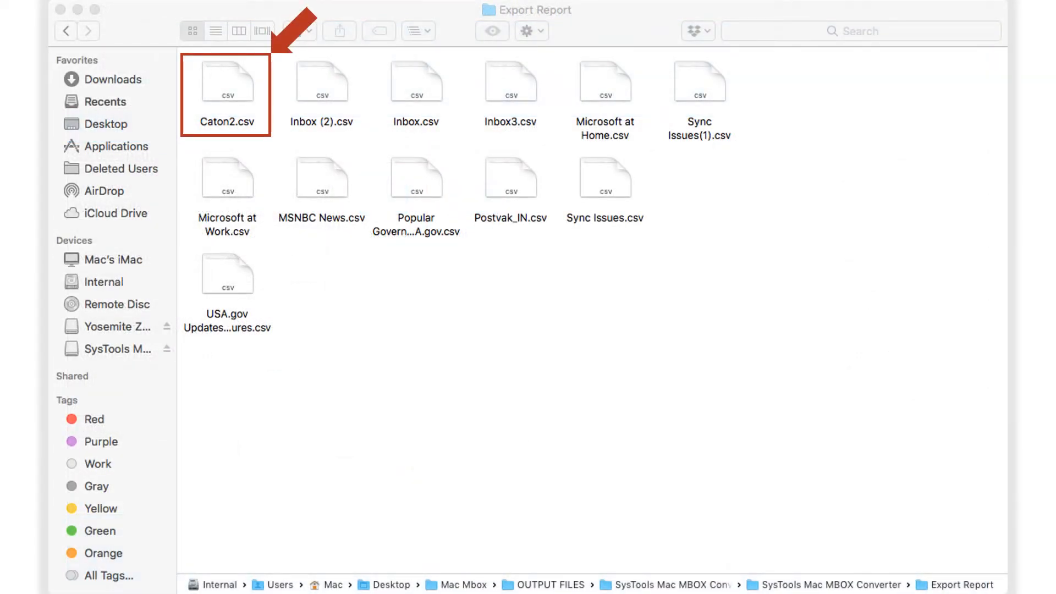
double_click(224, 80)
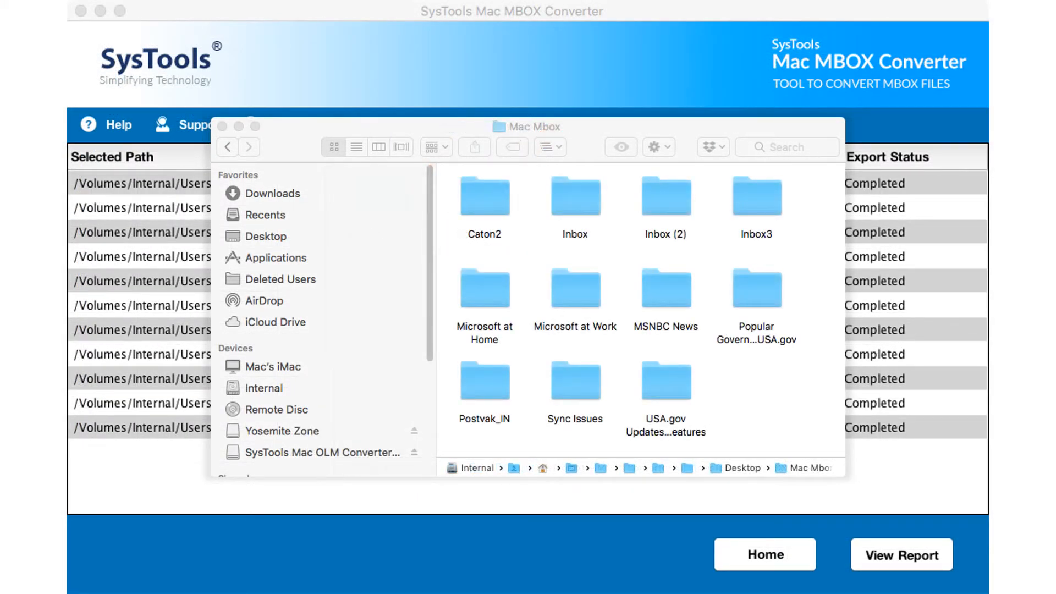
double_click(484, 196)
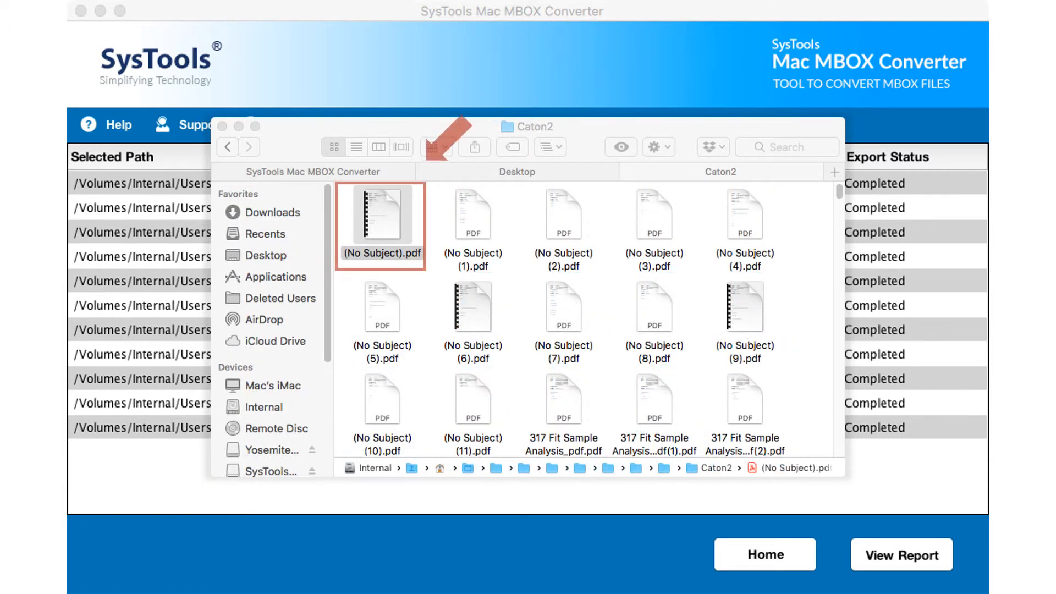